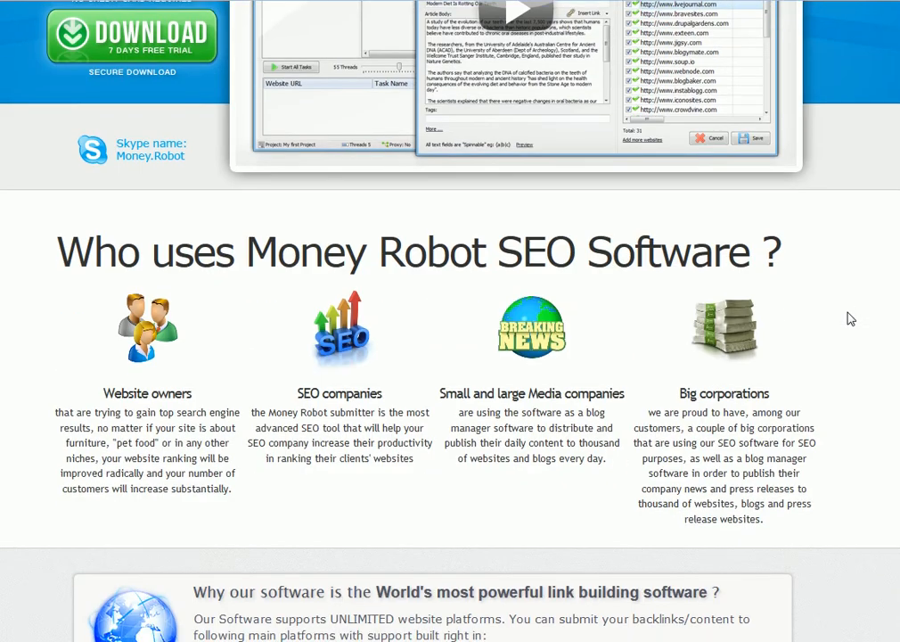
- Scroll the Money Robot homepage past the platform list and feature boxes to the pricing area
{"action": "scroll", "scroll_direction": "down", "scroll_amount": 3}
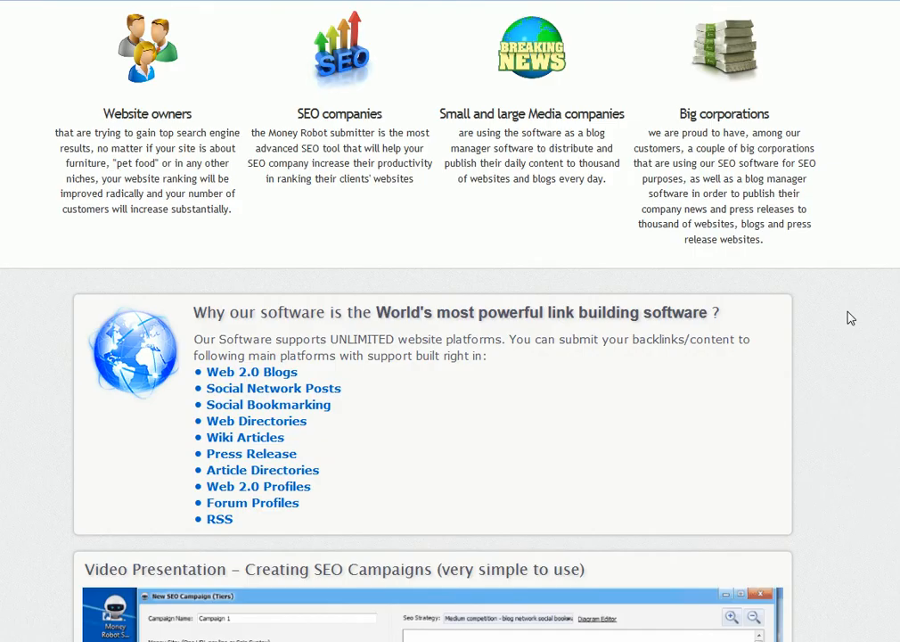
{"action": "scroll", "scroll_direction": "down", "scroll_amount": 3}
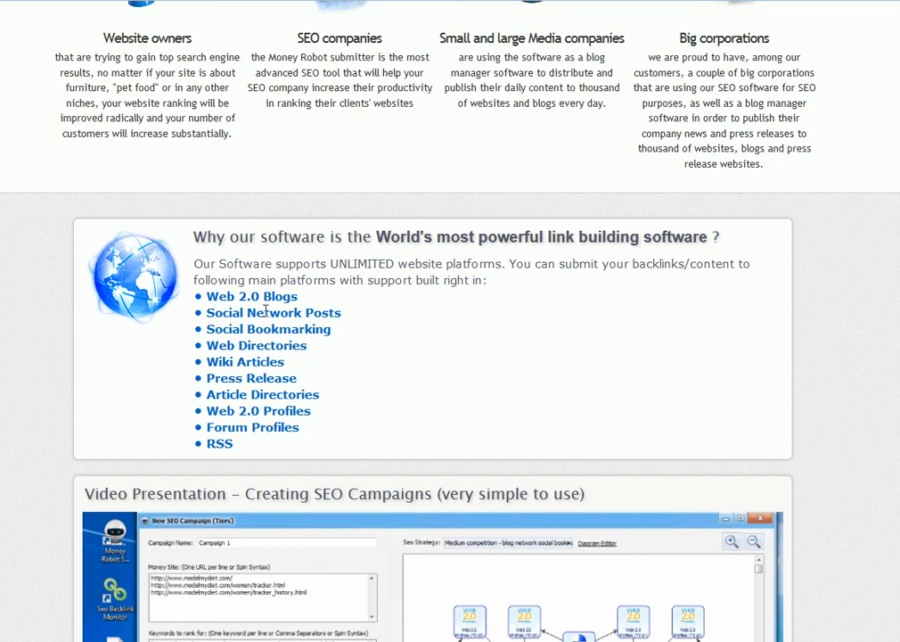
{"action": "mouse_move", "coordinate": [313, 317]}
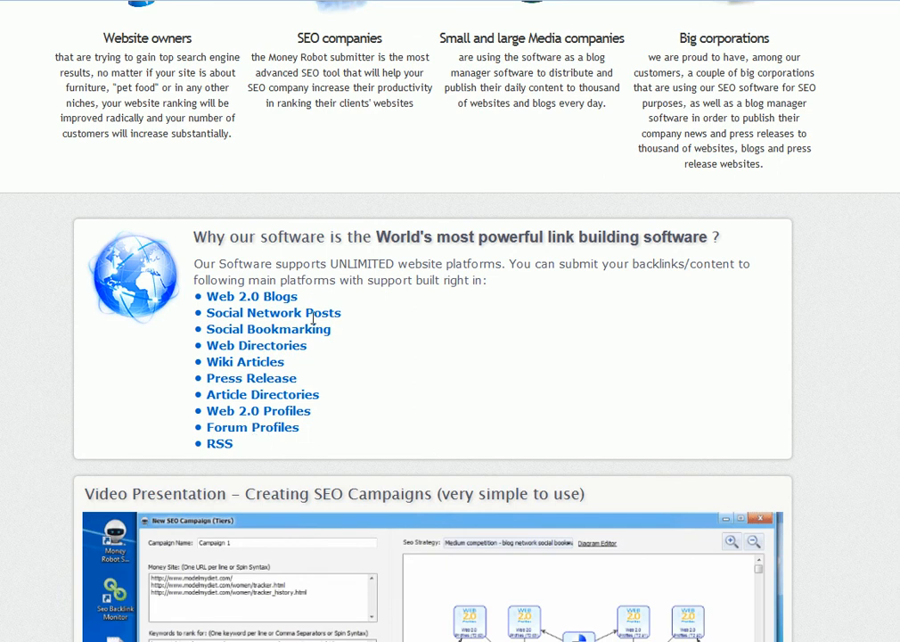
{"action": "mouse_move", "coordinate": [253, 373]}
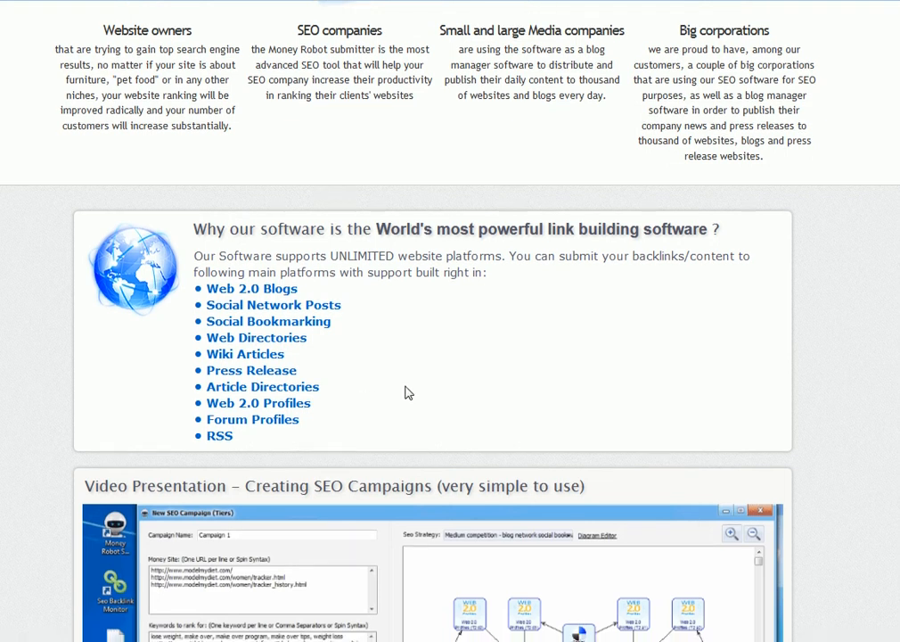
{"action": "scroll", "scroll_direction": "down", "scroll_amount": 3}
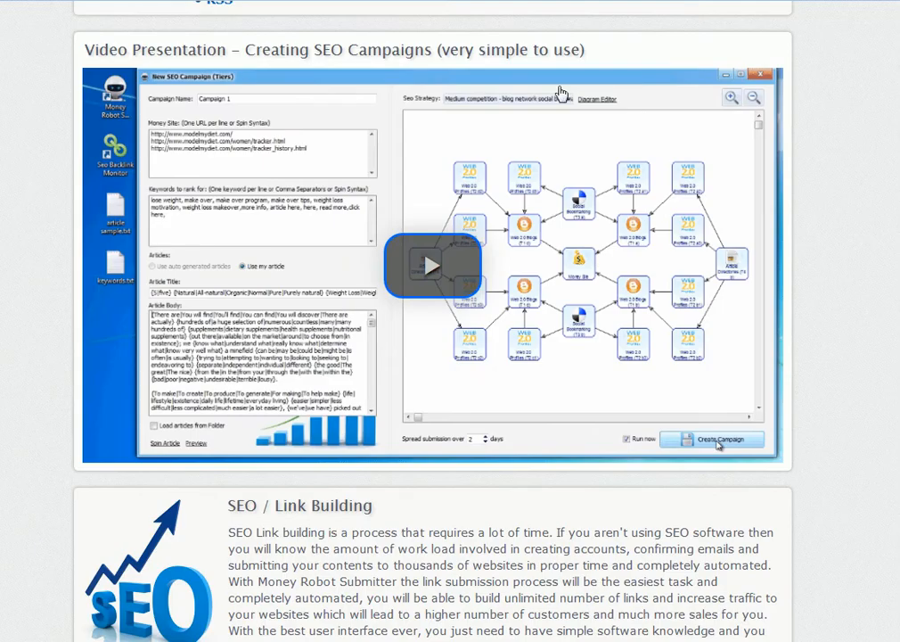
{"action": "mouse_move", "coordinate": [446, 387]}
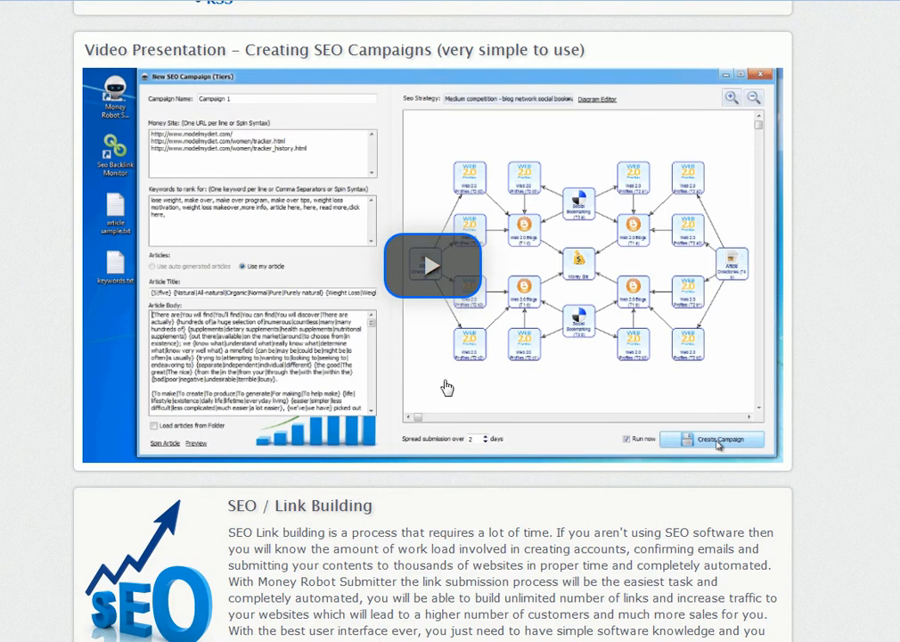
{"action": "scroll", "scroll_direction": "down", "scroll_amount": 3}
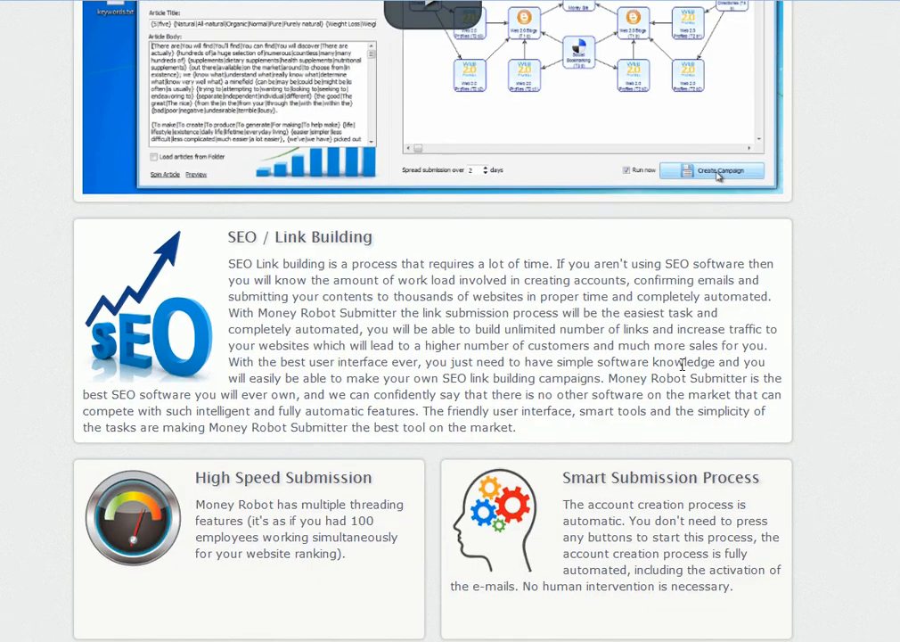
{"action": "scroll", "scroll_direction": "down", "scroll_amount": 3}
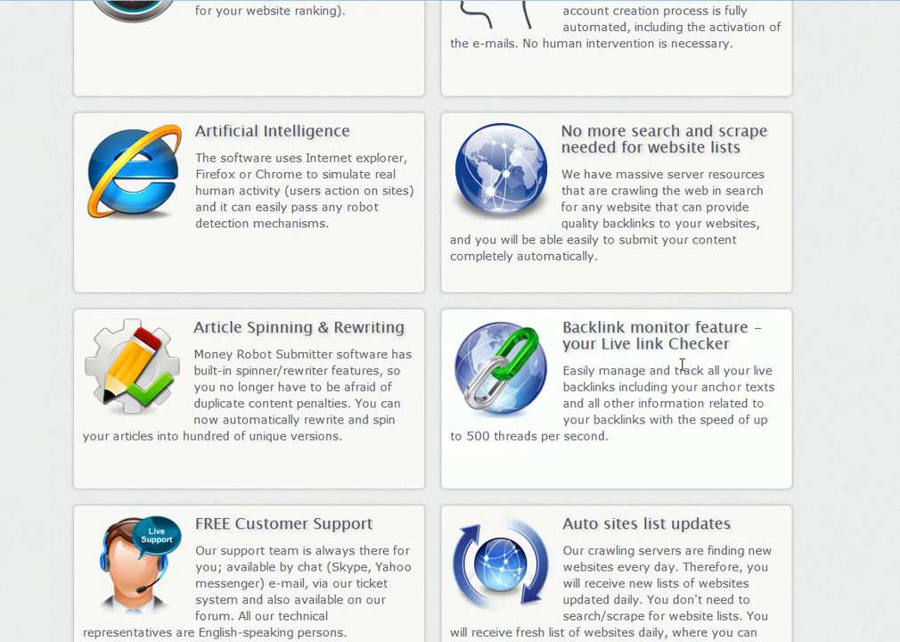
{"action": "scroll", "scroll_direction": "down", "scroll_amount": 3}
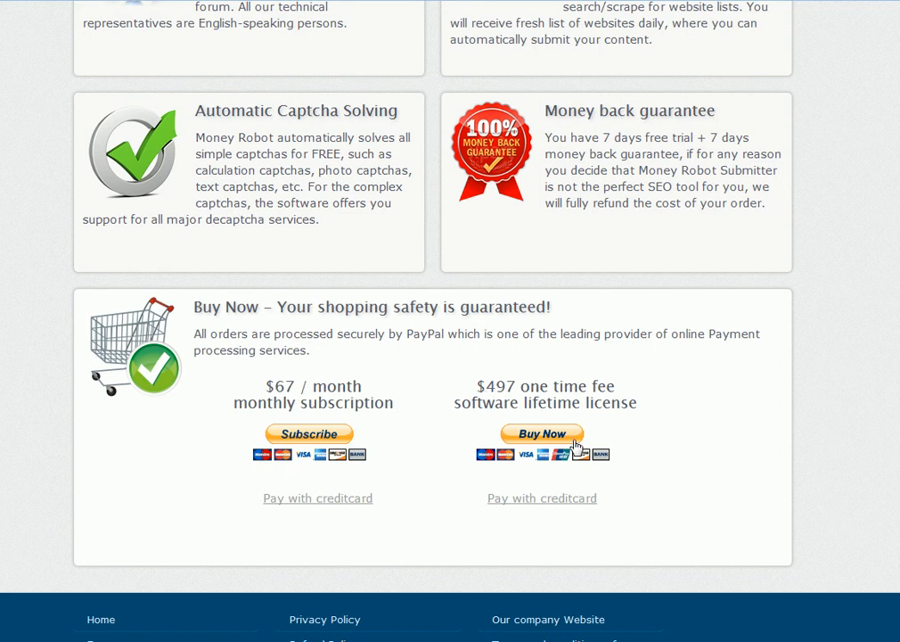
{"action": "mouse_move", "coordinate": [670, 385]}
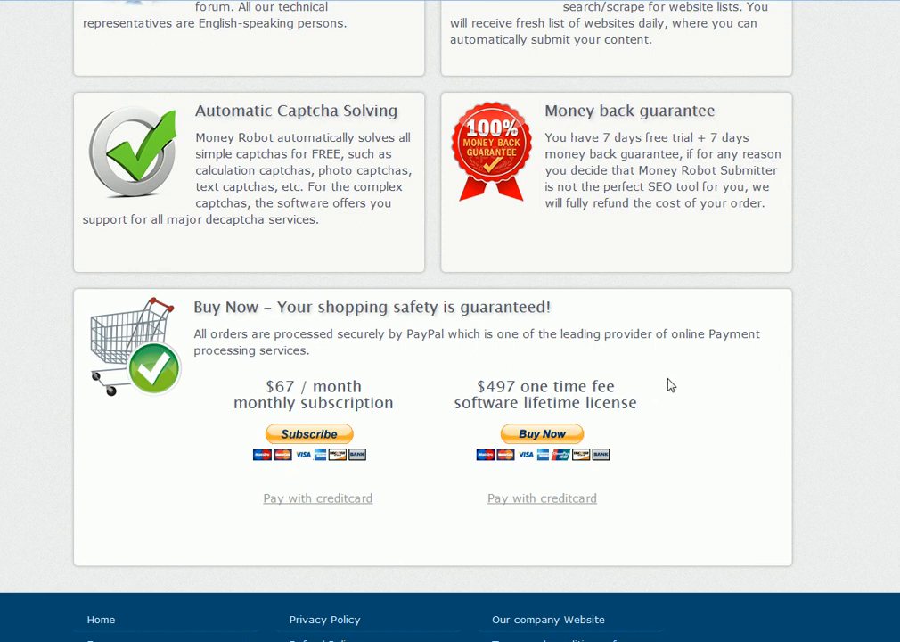
{"action": "mouse_move", "coordinate": [374, 375]}
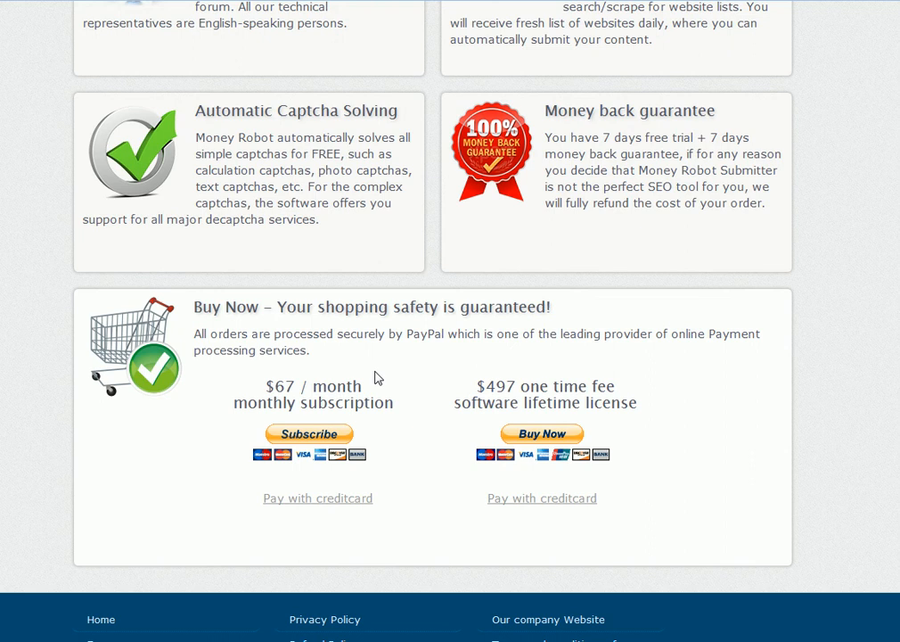
{"action": "mouse_move", "coordinate": [549, 371]}
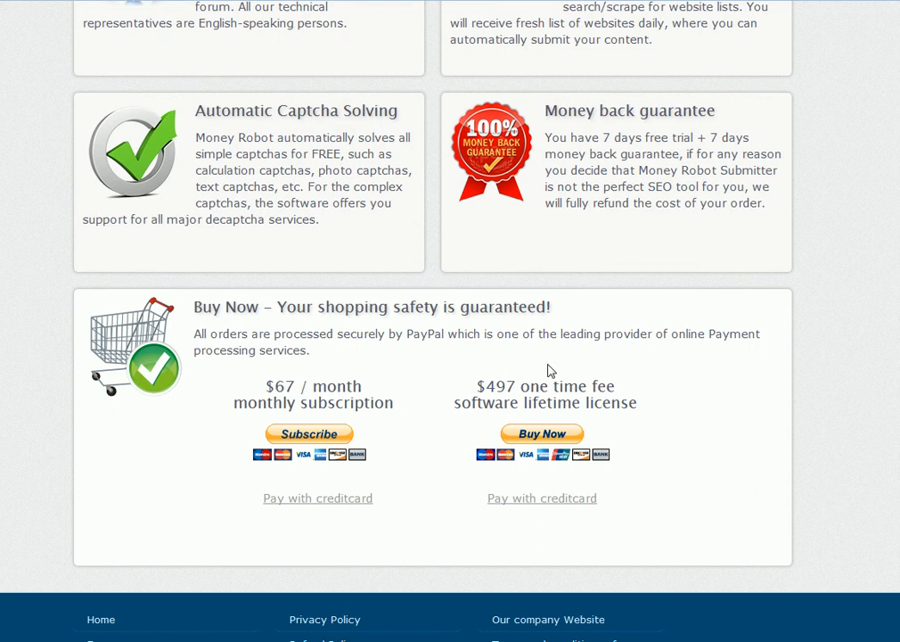
{"action": "mouse_move", "coordinate": [259, 372]}
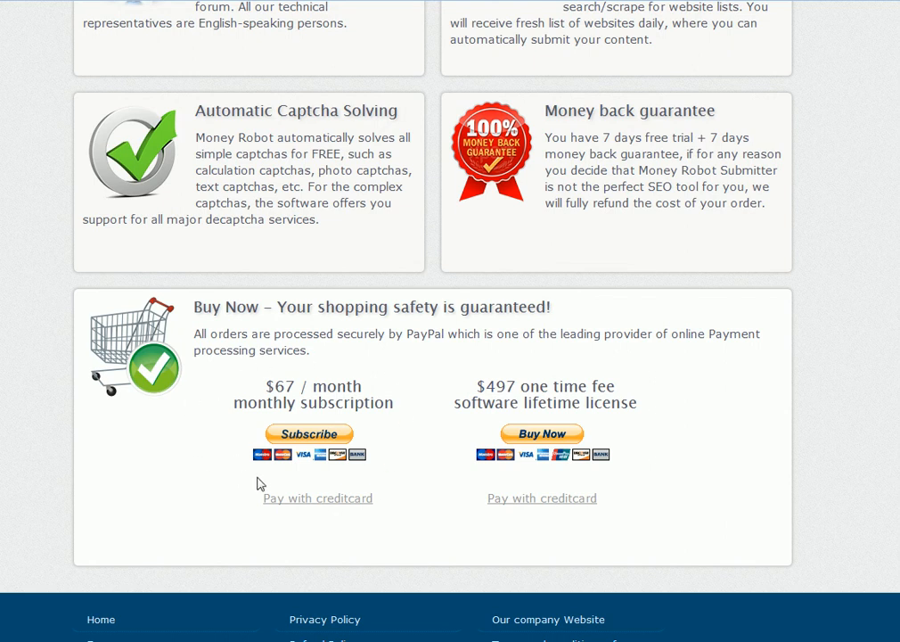
{"action": "mouse_move", "coordinate": [367, 378]}
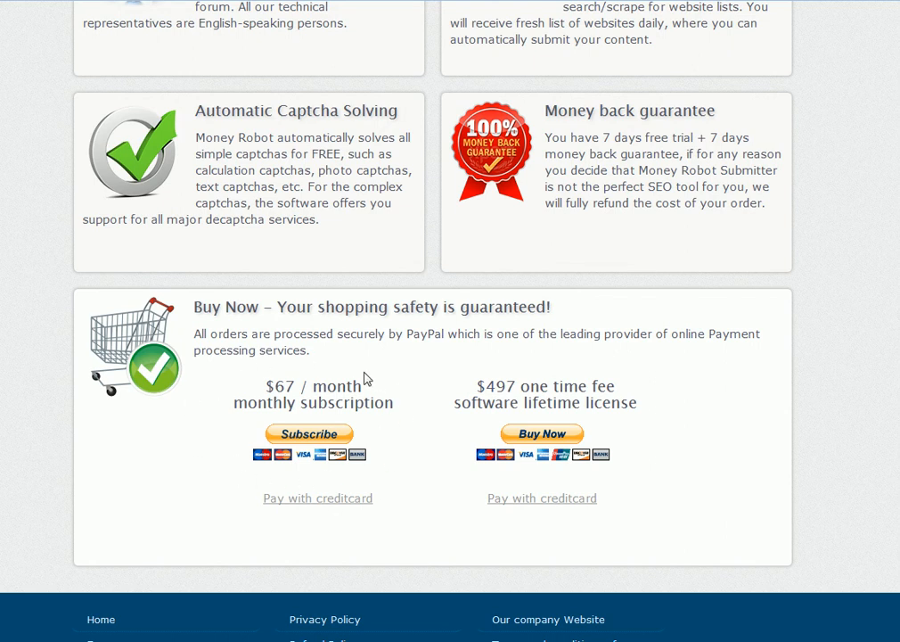
{"action": "mouse_move", "coordinate": [212, 407]}
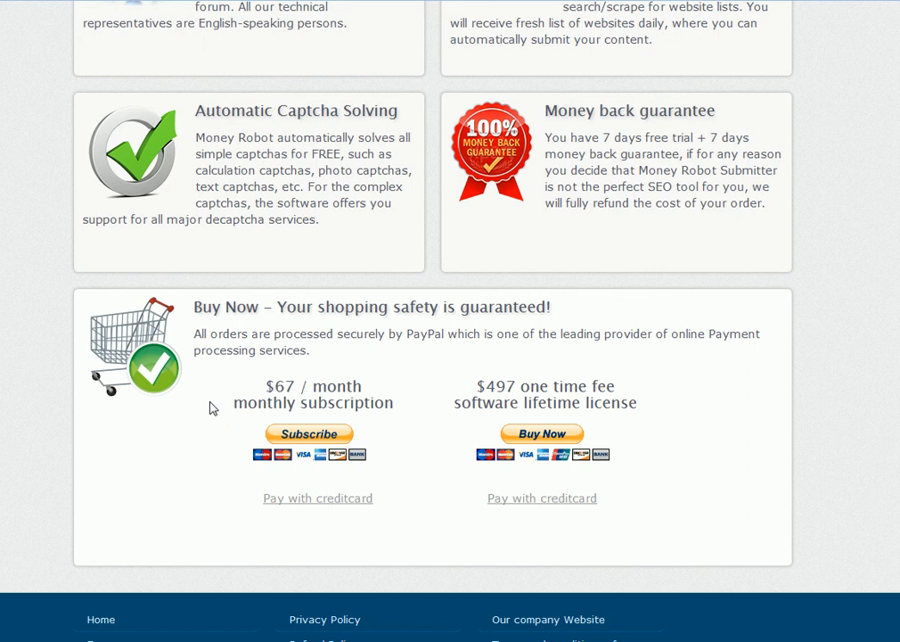
- Scroll to the Buy Now section with the $67 monthly and $497 lifetime options
{"action": "scroll", "scroll_direction": "up", "scroll_amount": 3}
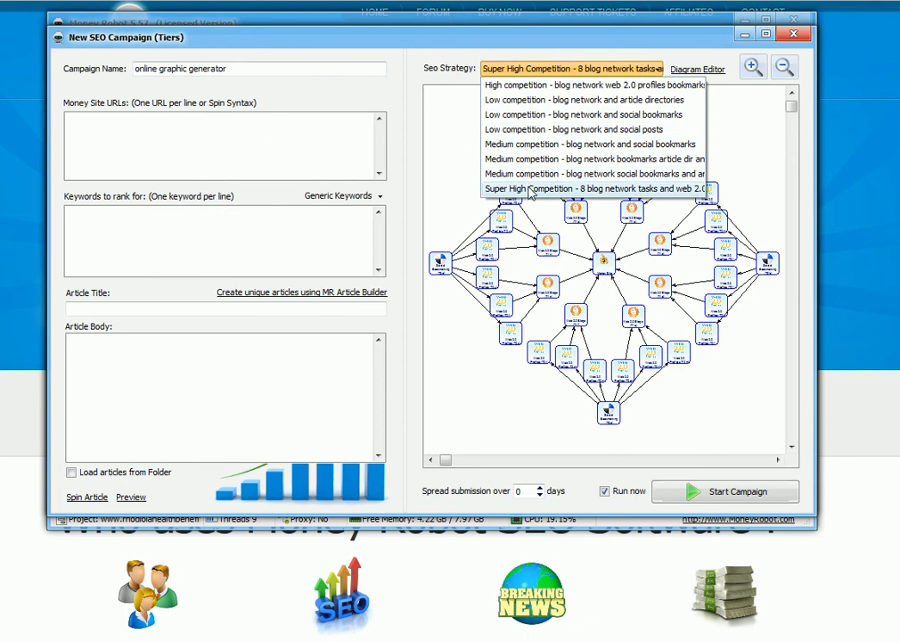
- Choose the Super High Competition strategy, rename the campaign 'online graphic generator 1' and paste the money site URLs
{"action": "left_click", "coordinate": [597, 189]}
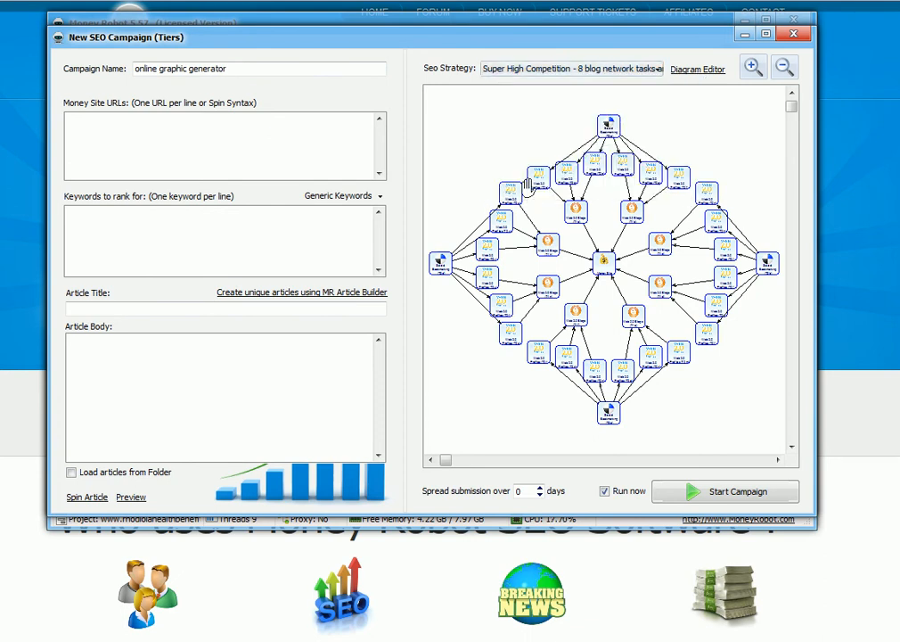
{"action": "double_click", "coordinate": [209, 67]}
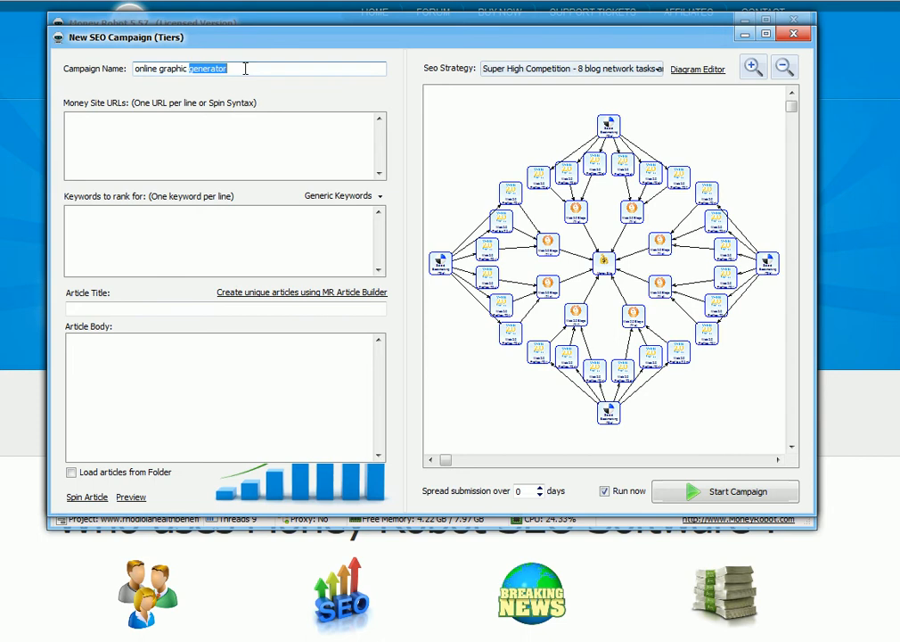
{"action": "type", "text": "1"}
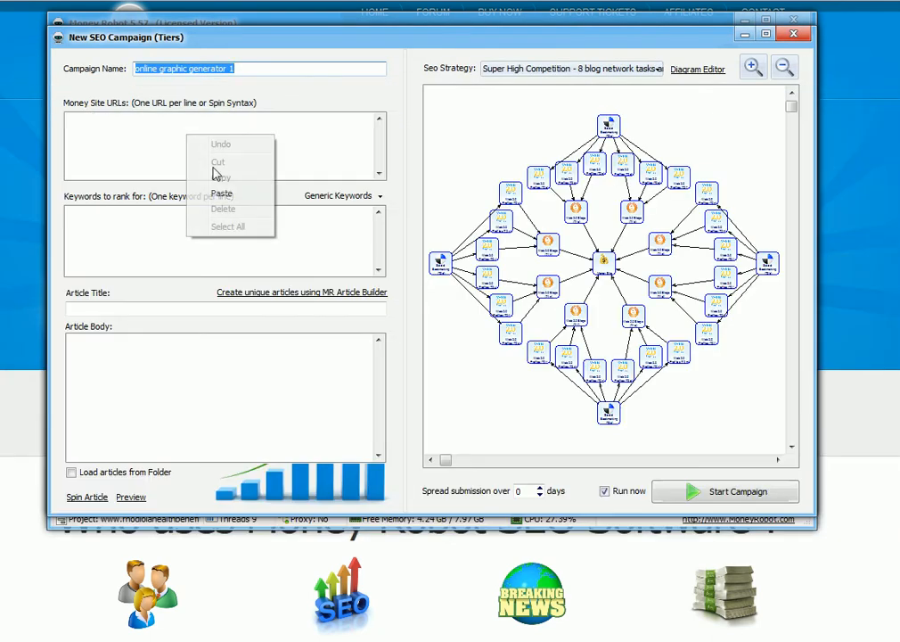
{"action": "left_click", "coordinate": [221, 193]}
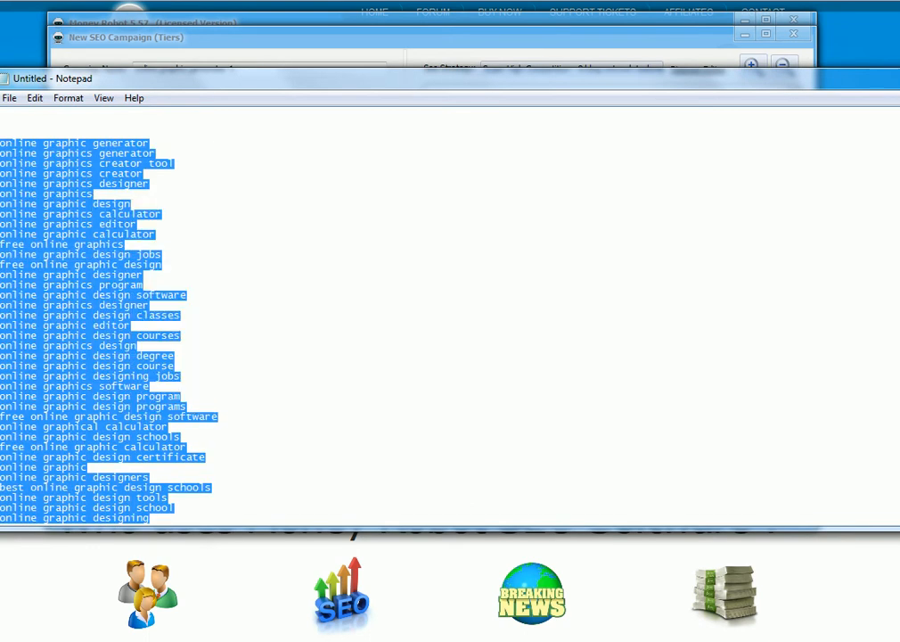
- Enter the keywords to rank for and set the article title to 'online graphic generator'
{"action": "left_click", "coordinate": [125, 37]}
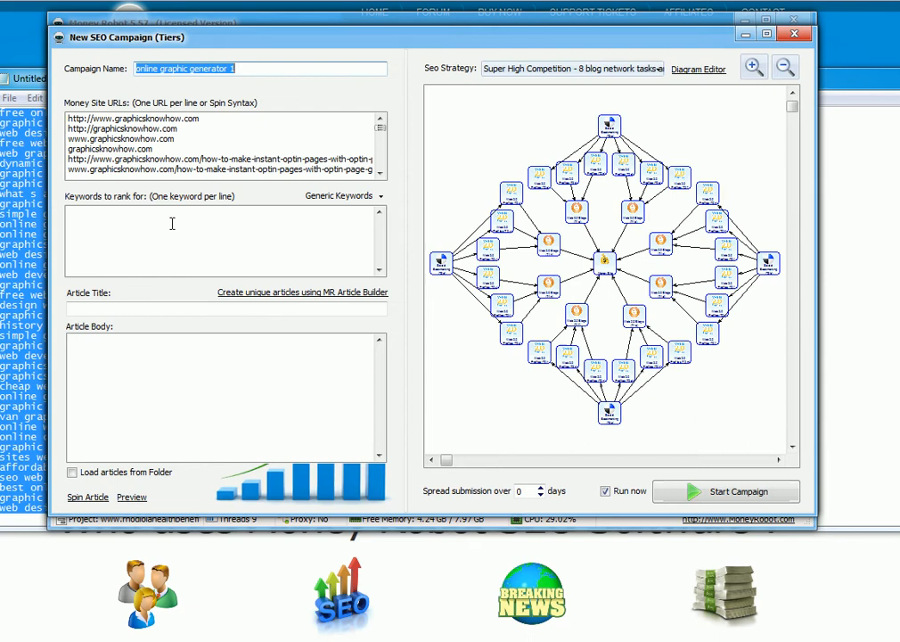
{"action": "type", "text": "affordable web development"}
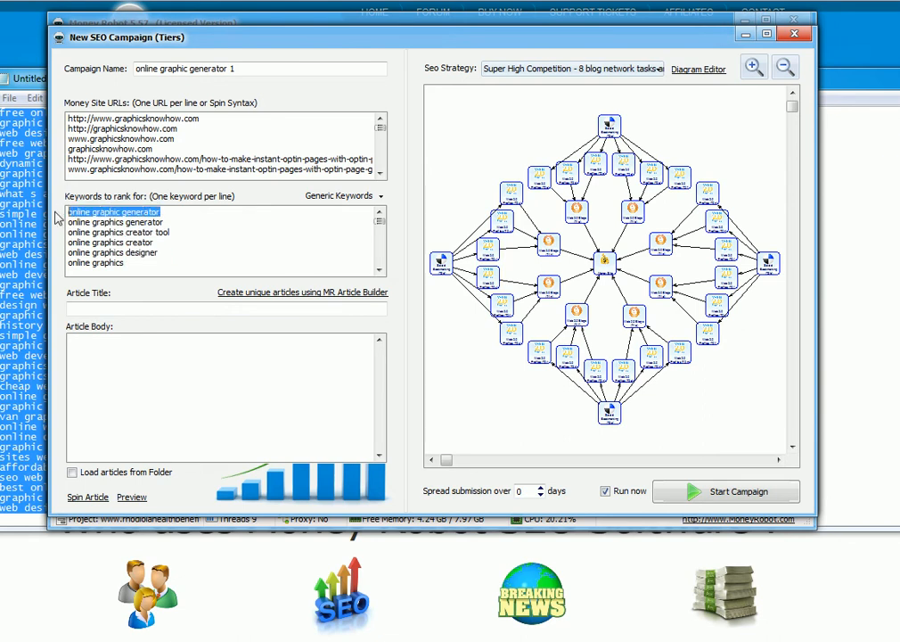
{"action": "left_click", "coordinate": [224, 307]}
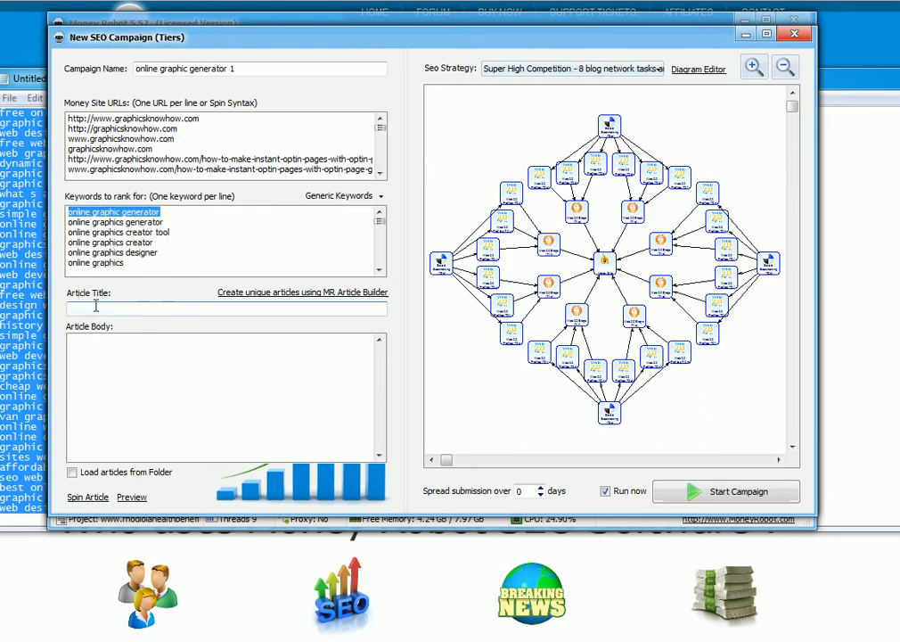
{"action": "type", "text": "online graphic generator"}
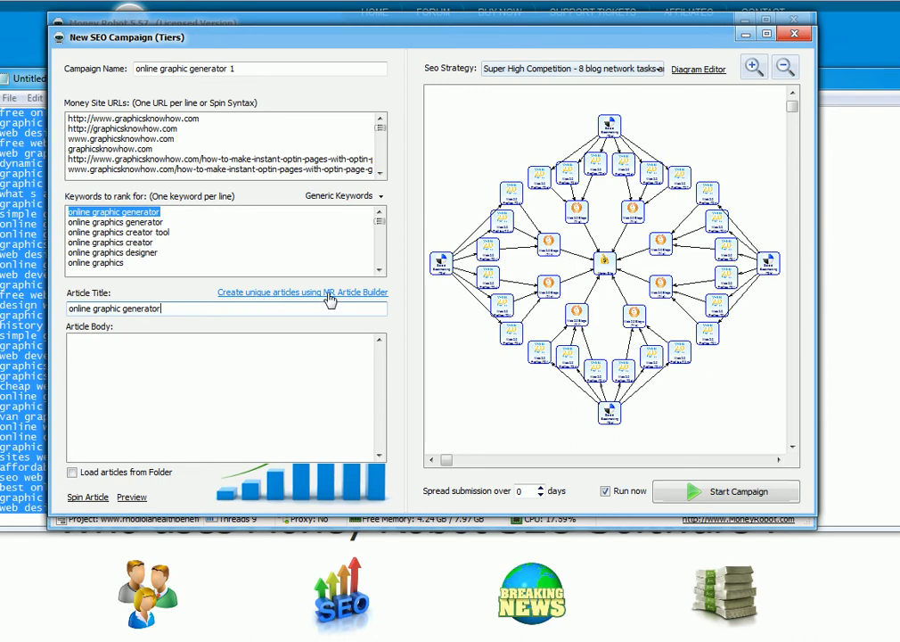
- Generate a spun article with MR Article Builder, filling the campaign's title and body with spintax content
{"action": "left_click", "coordinate": [303, 292]}
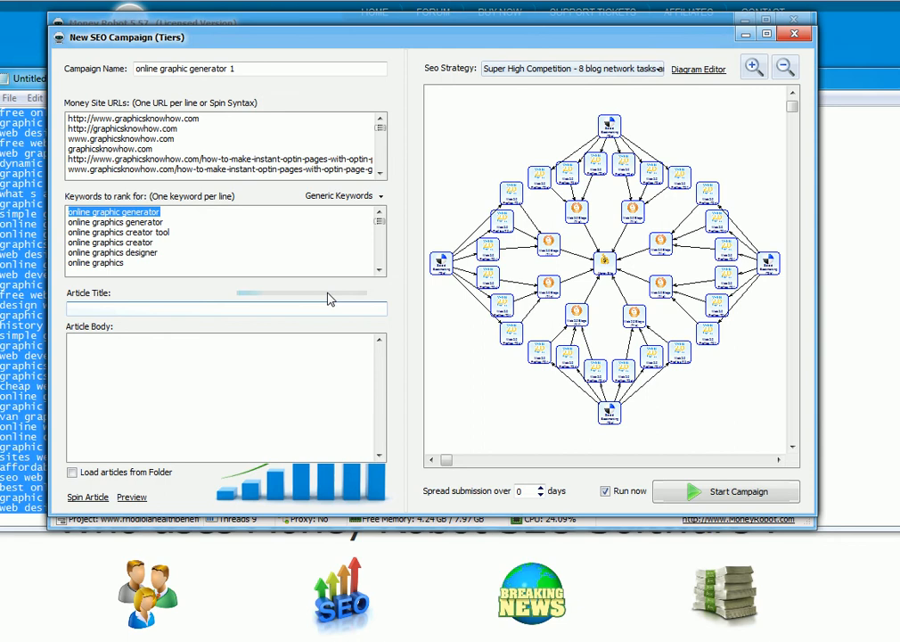
{"action": "left_click", "coordinate": [225, 309]}
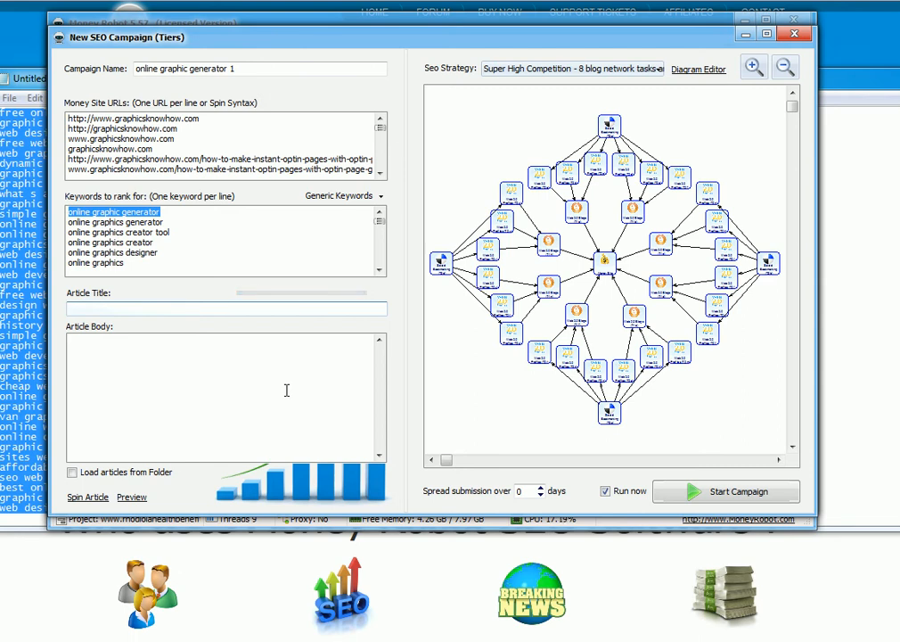
{"action": "mouse_move", "coordinate": [838, 298]}
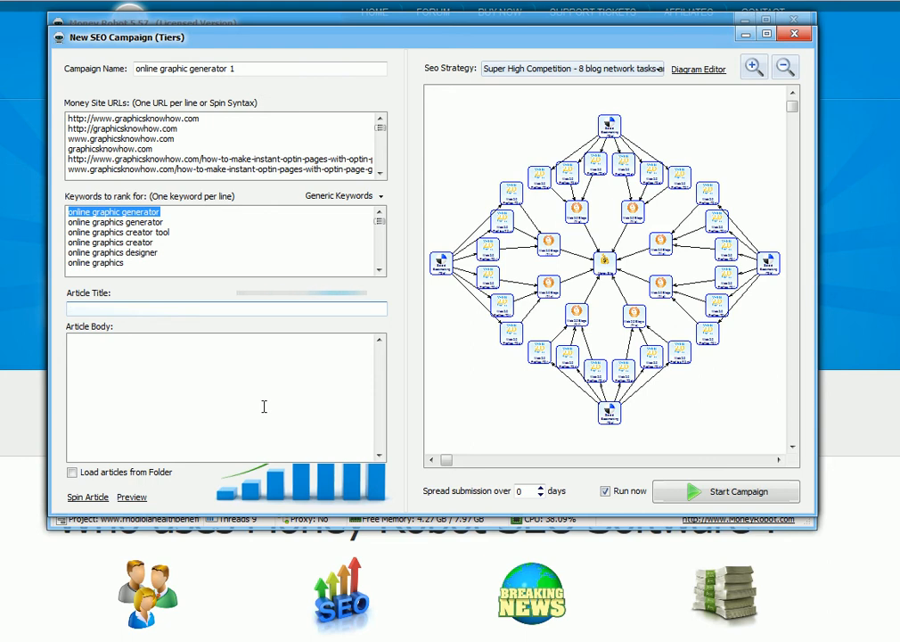
{"action": "left_click", "coordinate": [224, 308]}
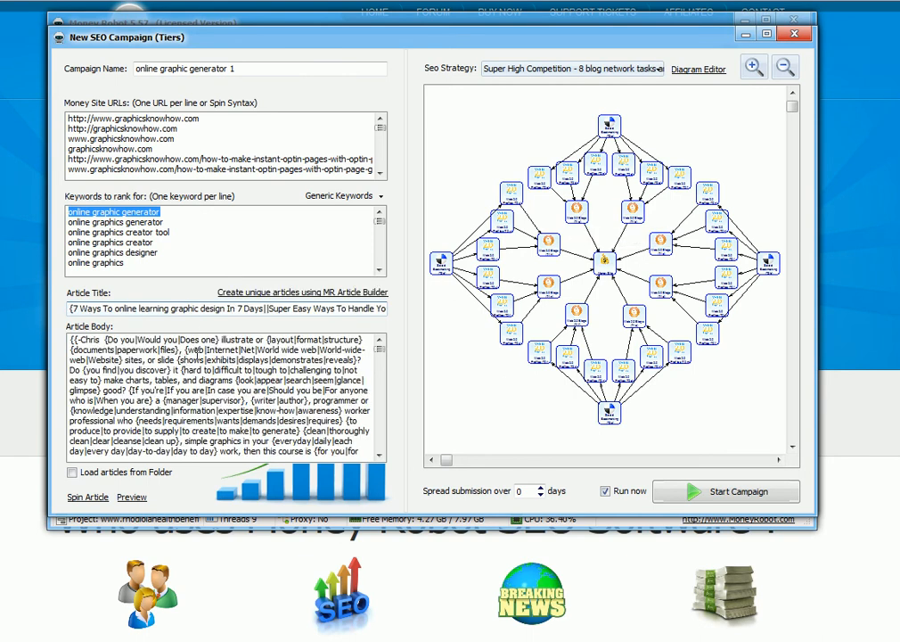
{"action": "left_click_drag", "start_coordinate": [157, 306], "coordinate": [378, 306]}
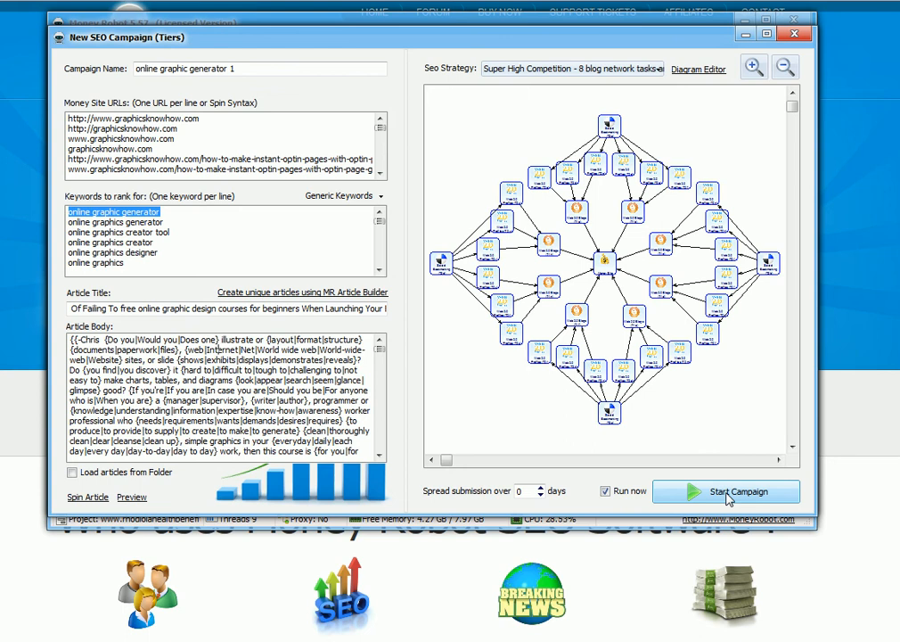
- Start the campaign so its 36 Web 2.0 tasks begin creating accounts on wordpress.com
{"action": "left_click", "coordinate": [727, 492]}
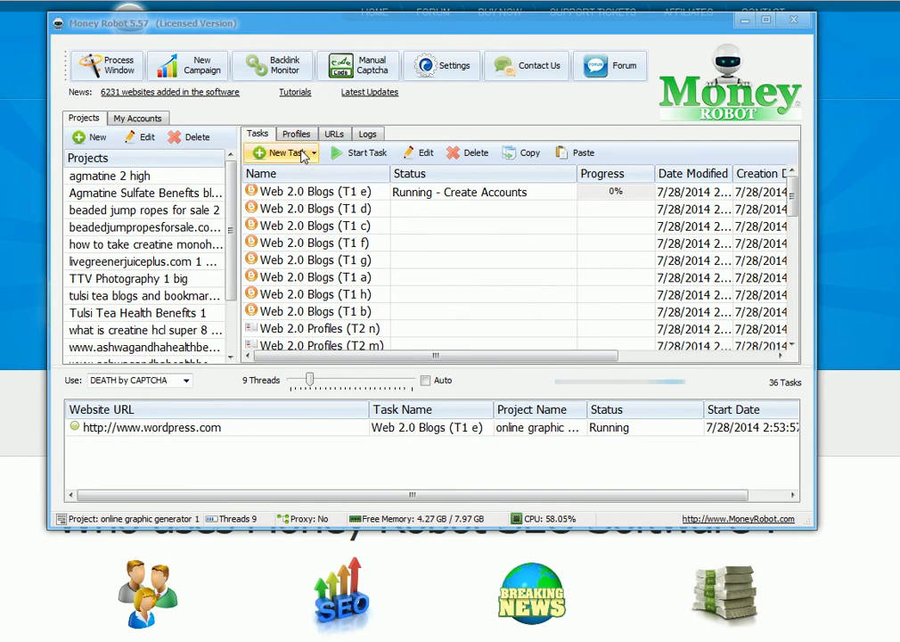
{"action": "mouse_move", "coordinate": [442, 64]}
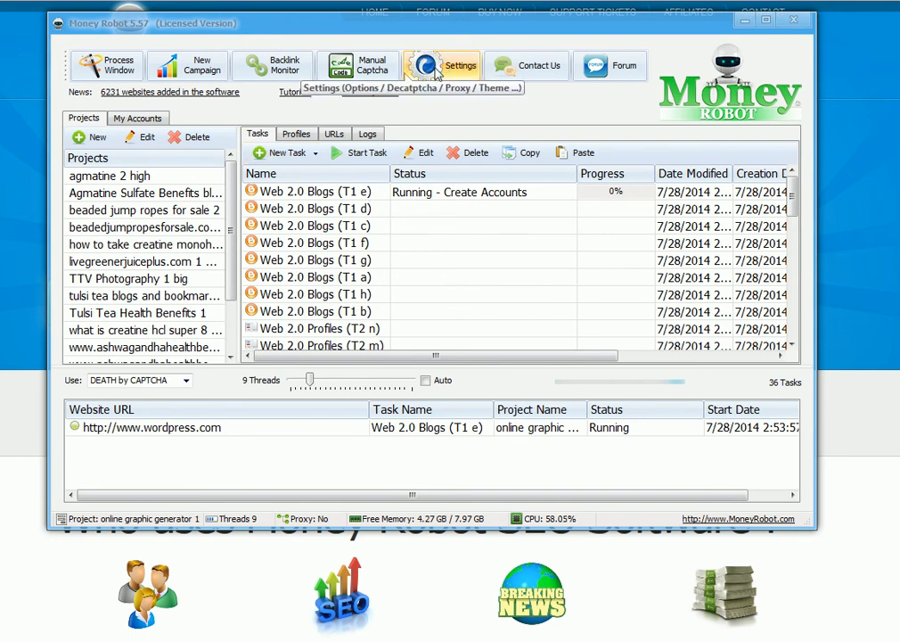
- Review the Decaptcha service account and the Proxy options in the program settings
{"action": "left_click", "coordinate": [442, 64]}
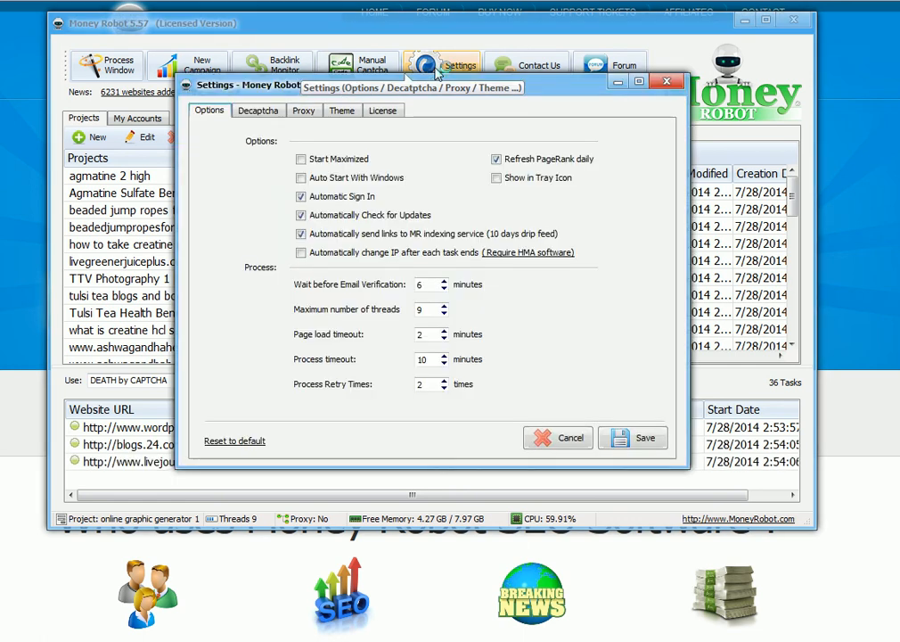
{"action": "left_click", "coordinate": [258, 110]}
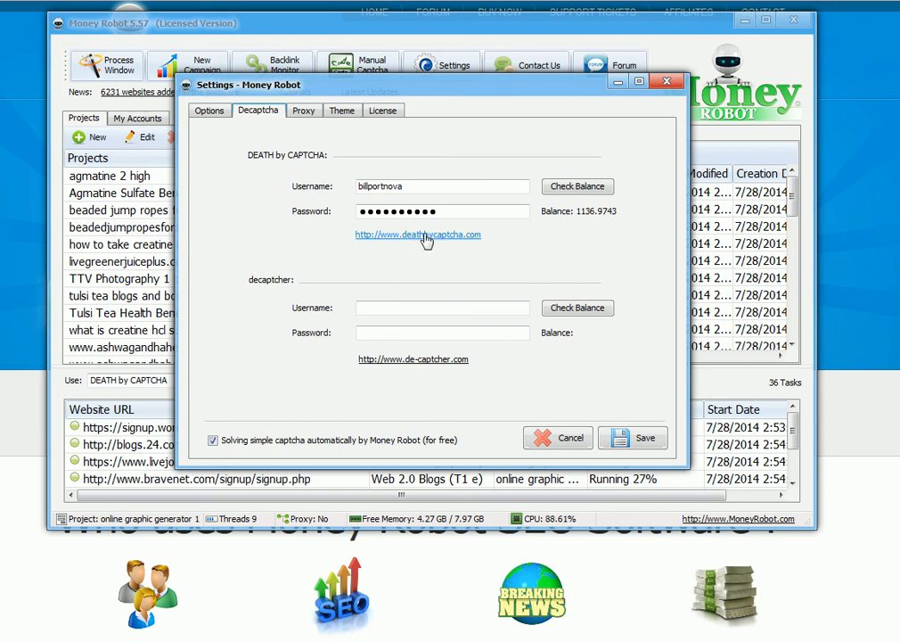
{"action": "mouse_move", "coordinate": [428, 239]}
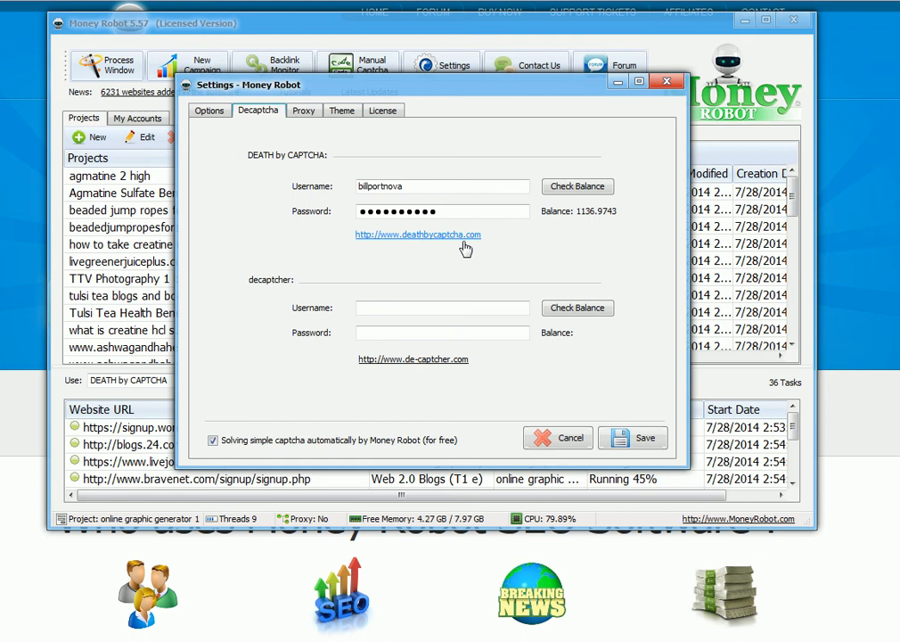
{"action": "left_click", "coordinate": [303, 110]}
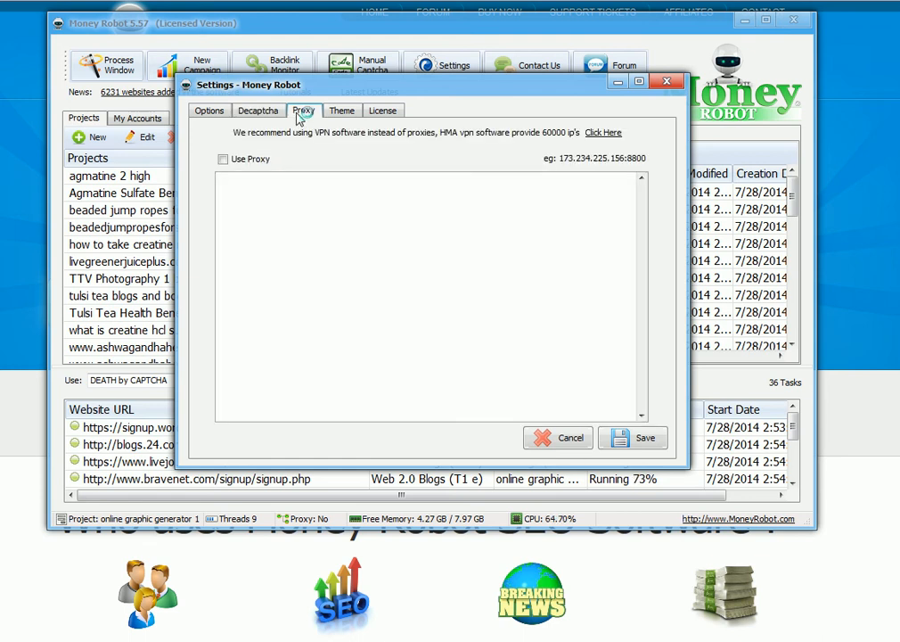
{"action": "left_click", "coordinate": [256, 111]}
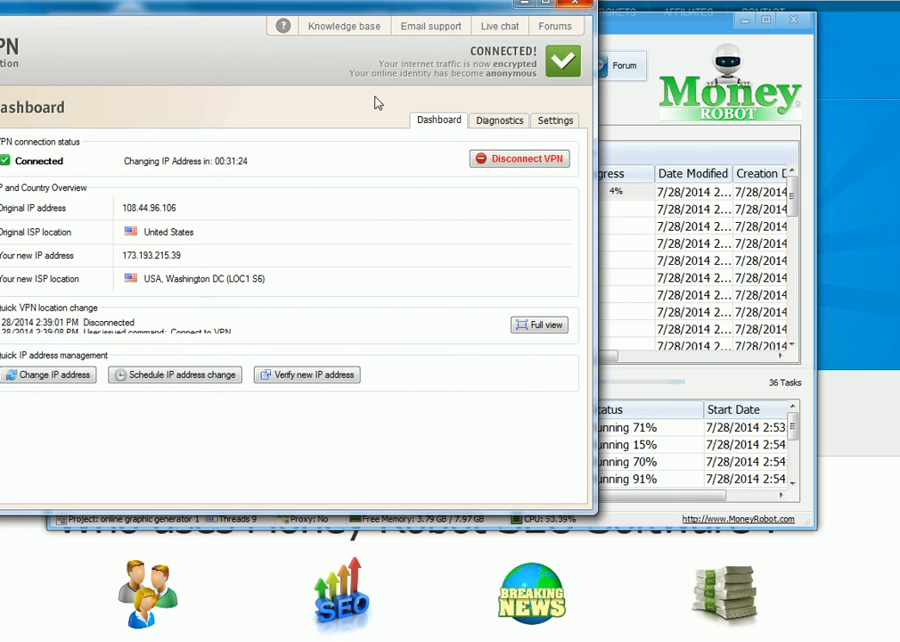
{"action": "mouse_move", "coordinate": [271, 409]}
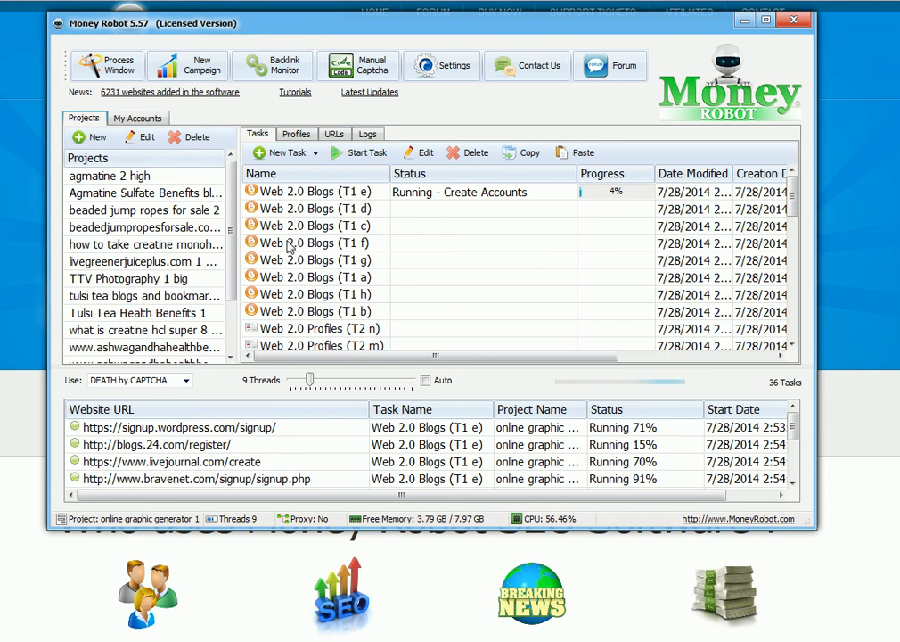
{"action": "mouse_move", "coordinate": [477, 217]}
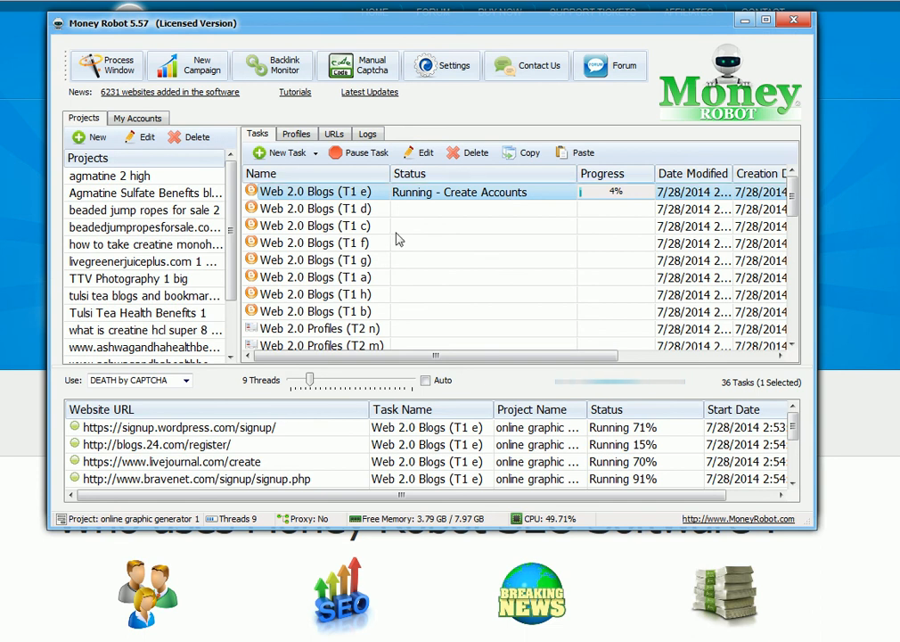
{"action": "double_click", "coordinate": [314, 192]}
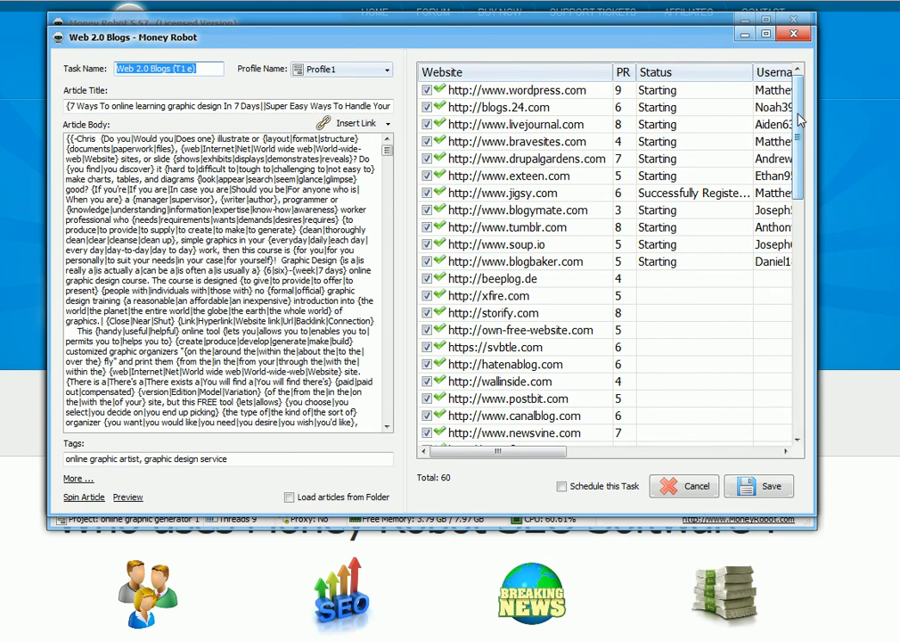
{"action": "scroll", "scroll_direction": "down", "scroll_amount": 3}
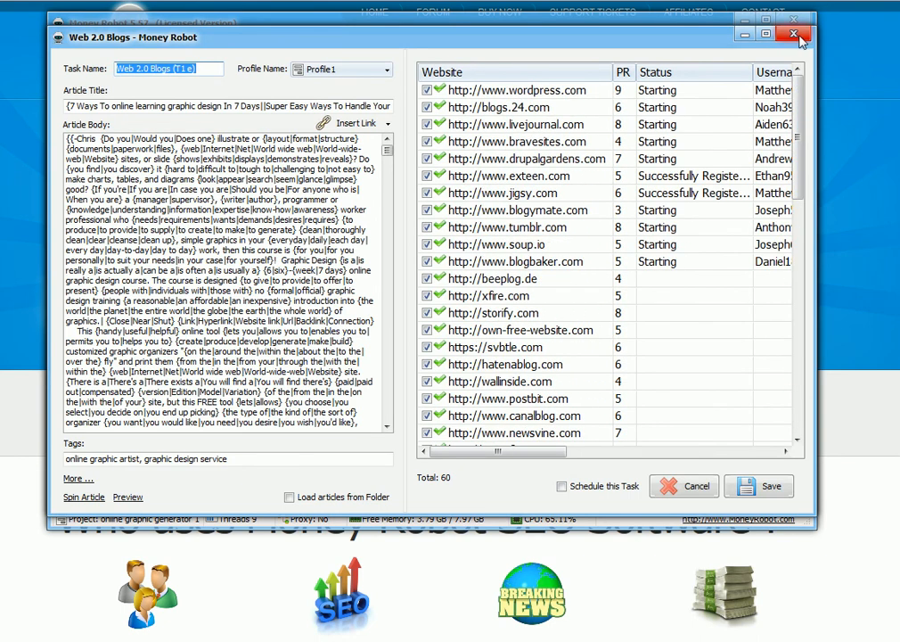
{"action": "left_click", "coordinate": [793, 36]}
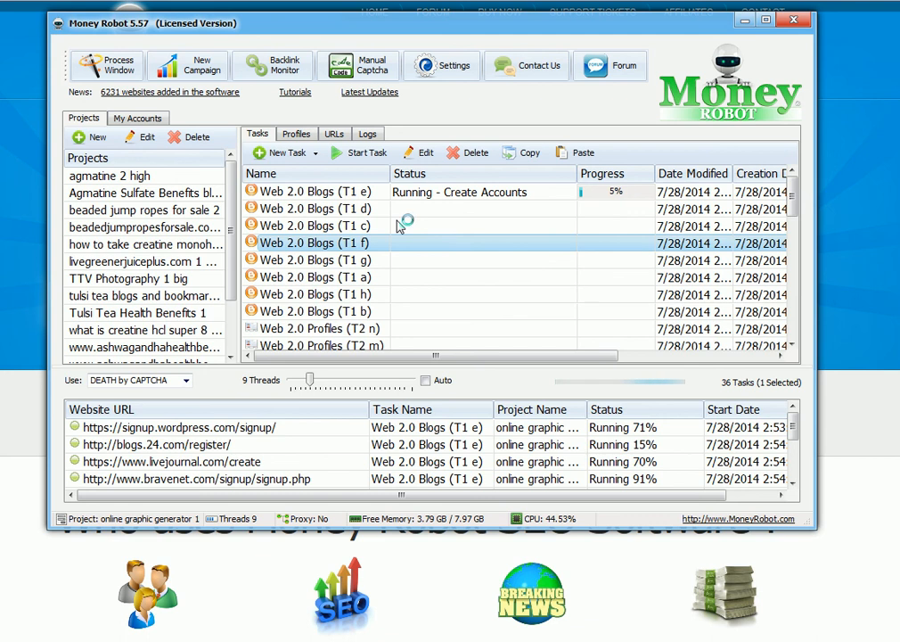
{"action": "mouse_move", "coordinate": [189, 64]}
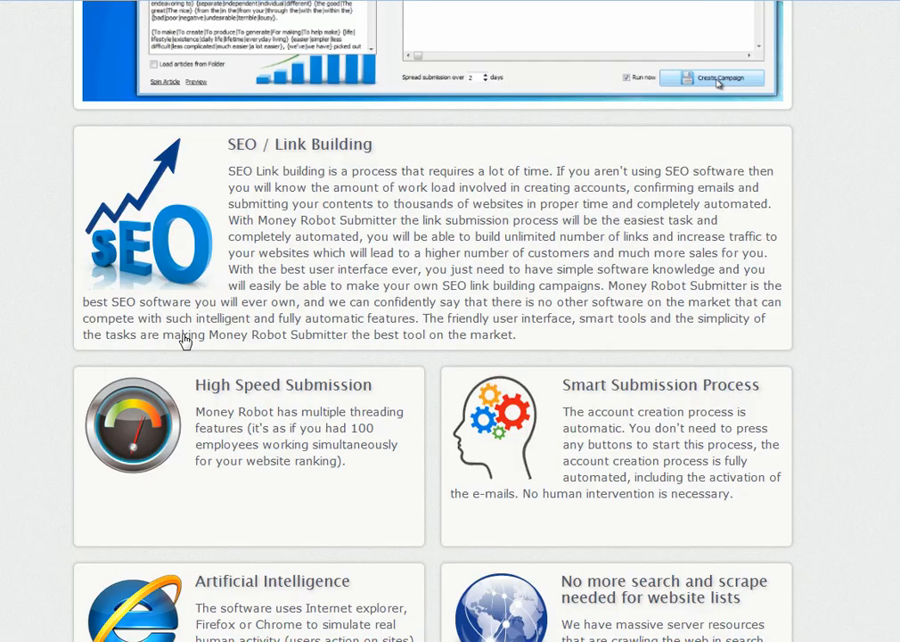
- Scroll to the Buy Now pricing: $67 monthly subscription or $497 lifetime license
{"action": "scroll", "scroll_direction": "down", "scroll_amount": 3}
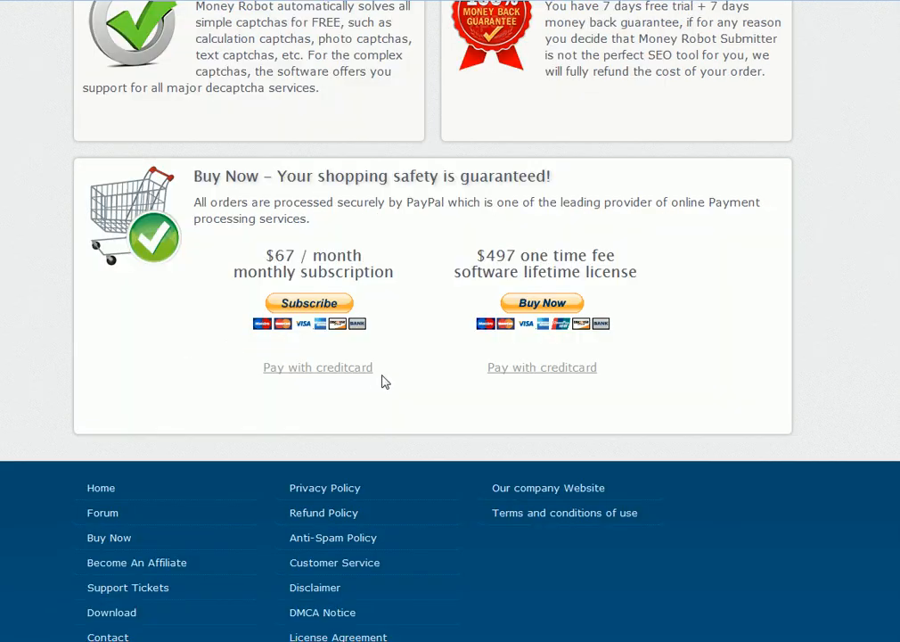
{"action": "mouse_move", "coordinate": [768, 335]}
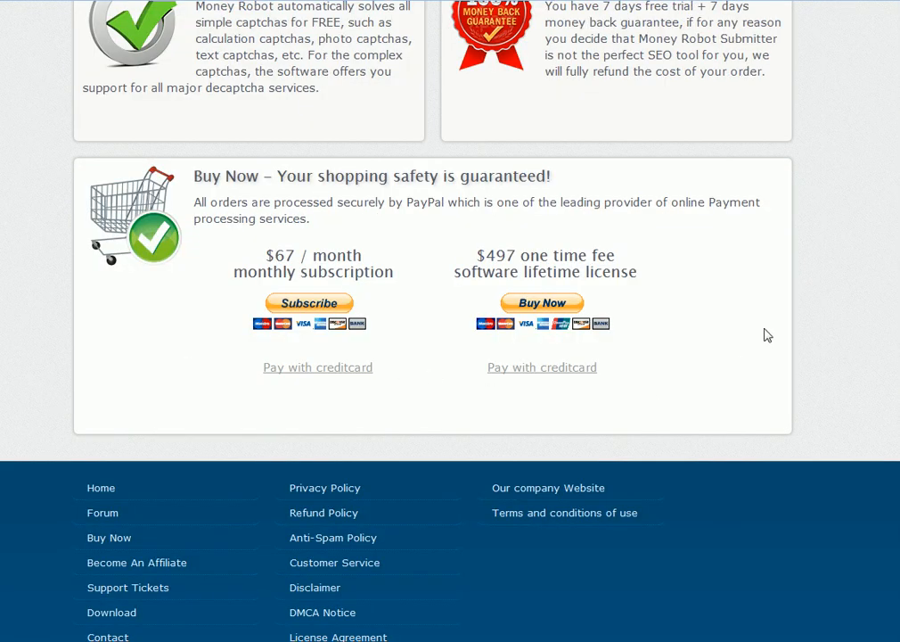
{"action": "mouse_move", "coordinate": [553, 148]}
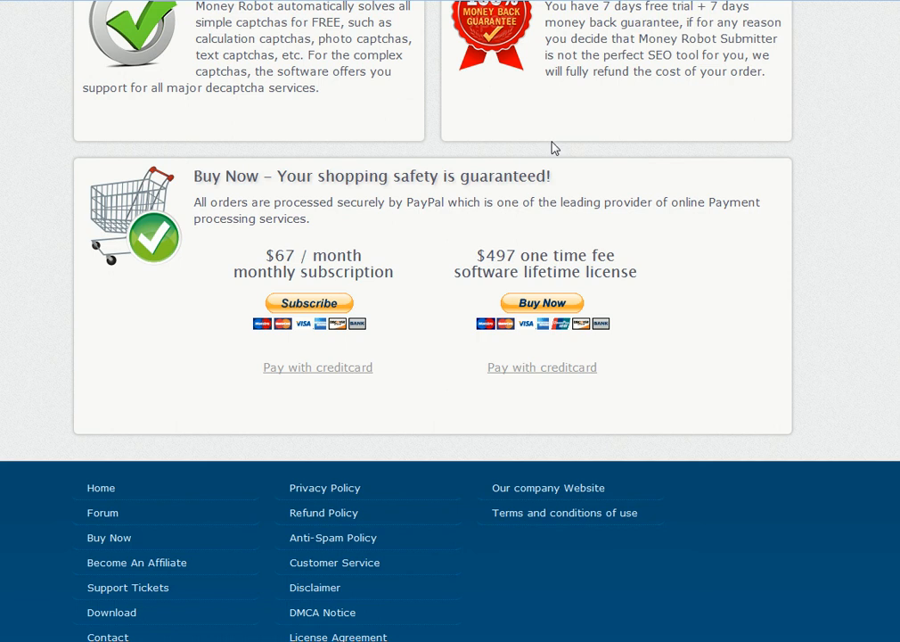
{"action": "mouse_move", "coordinate": [294, 330]}
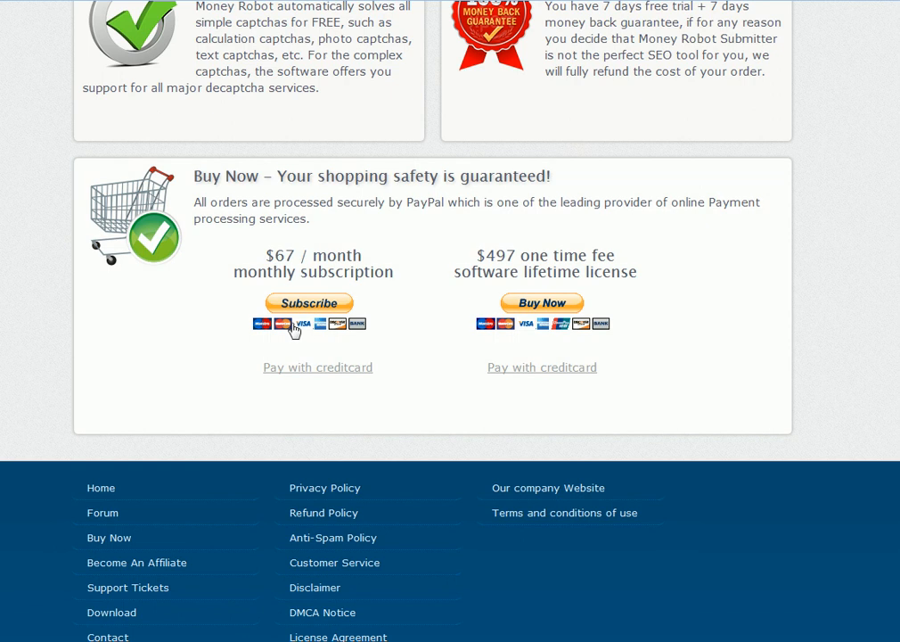
{"action": "mouse_move", "coordinate": [449, 320]}
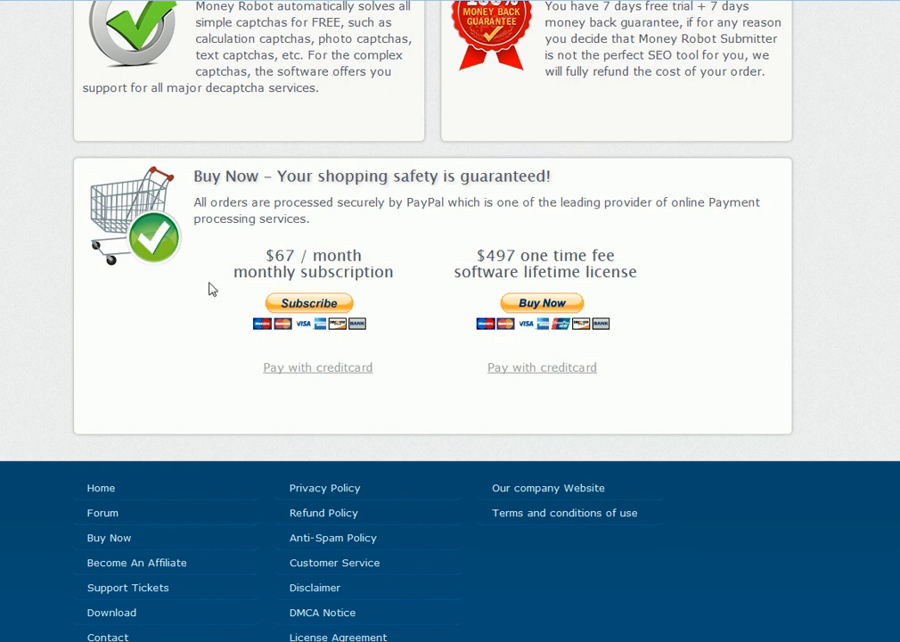
{"action": "mouse_move", "coordinate": [435, 315]}
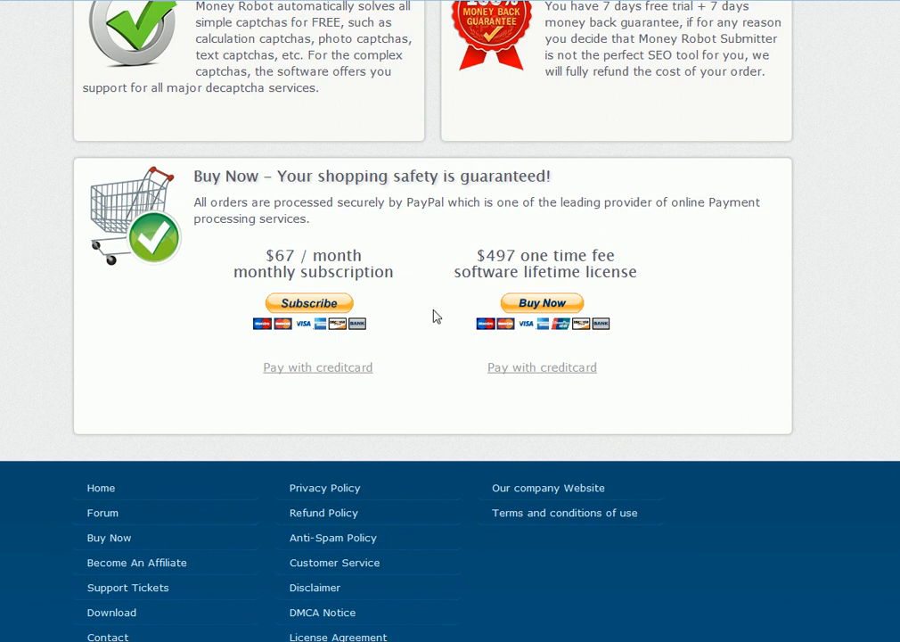
{"action": "mouse_move", "coordinate": [573, 357]}
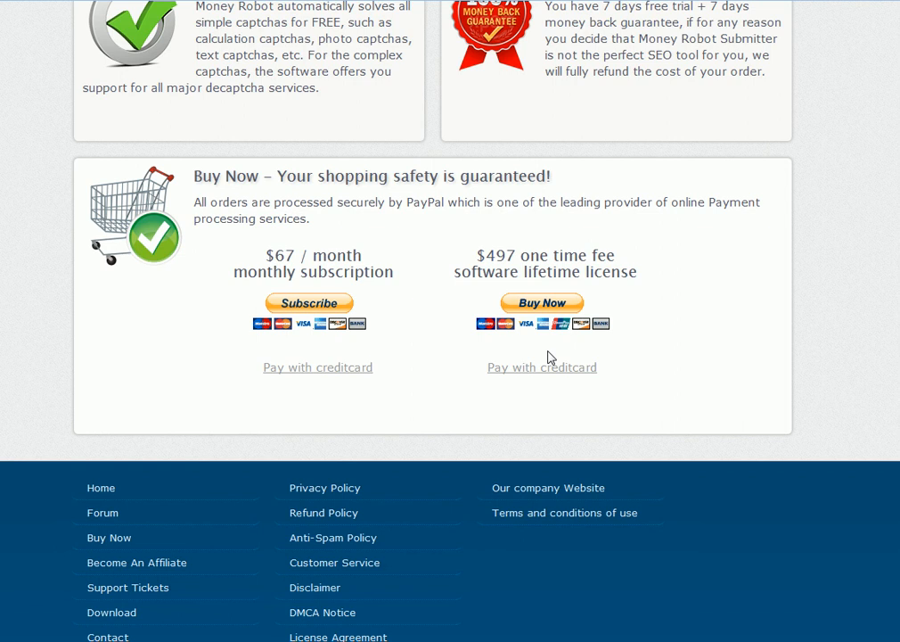
{"action": "mouse_move", "coordinate": [515, 328]}
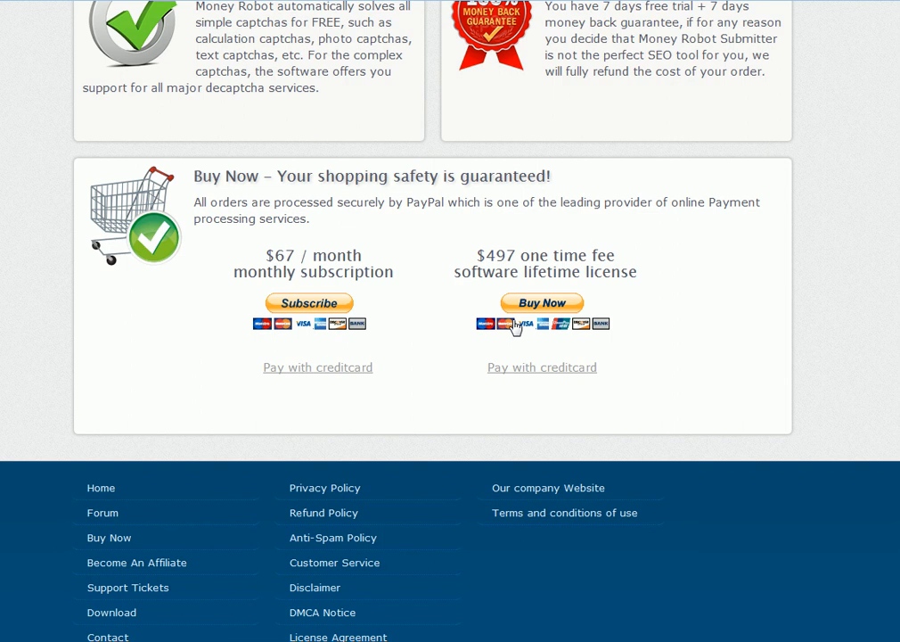